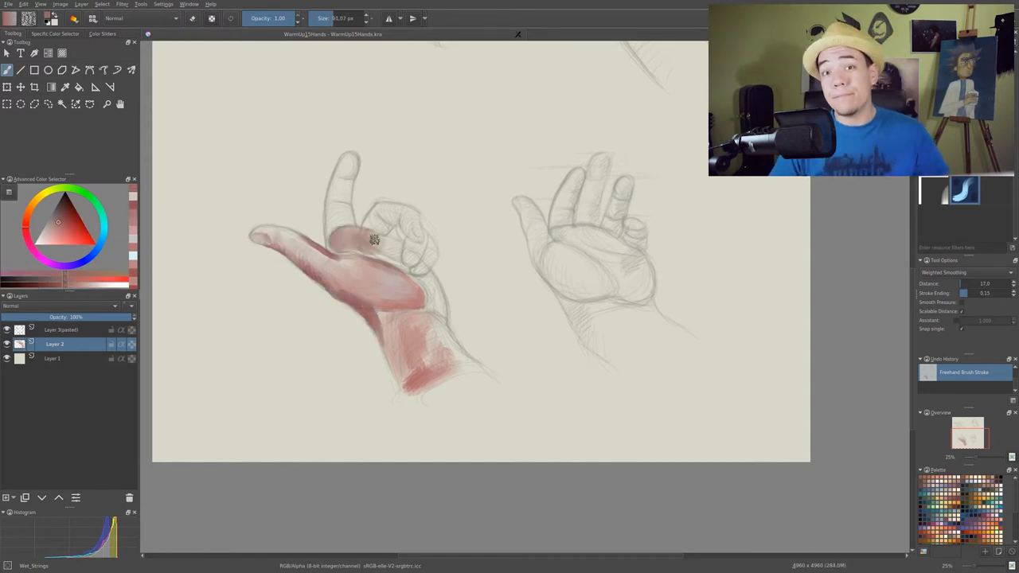
- Paint warm and cool skin strokes over the palm and wrist, with a pale thumb highlight
drag(374, 238, 400, 371)
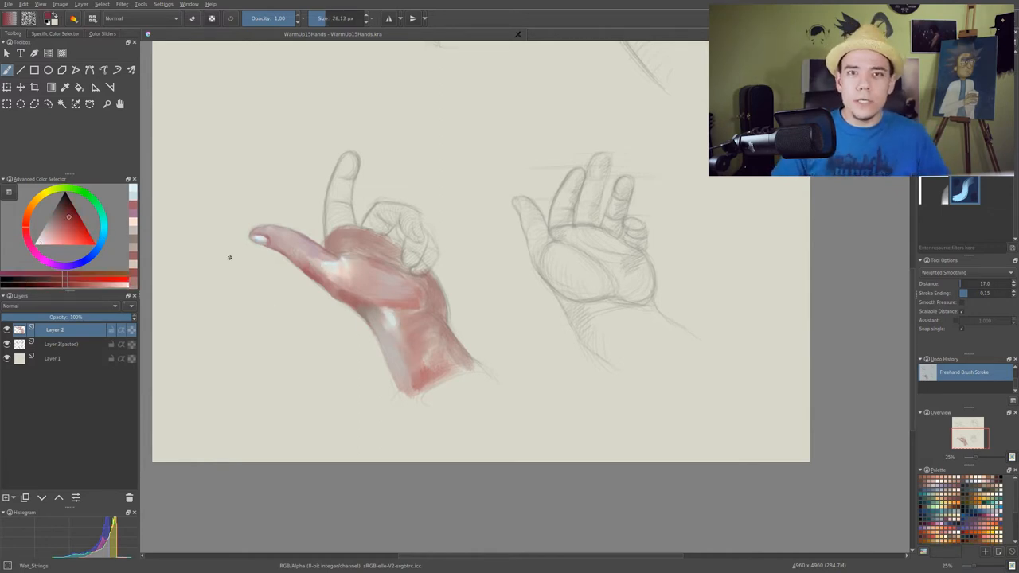
drag(270, 239, 374, 302)
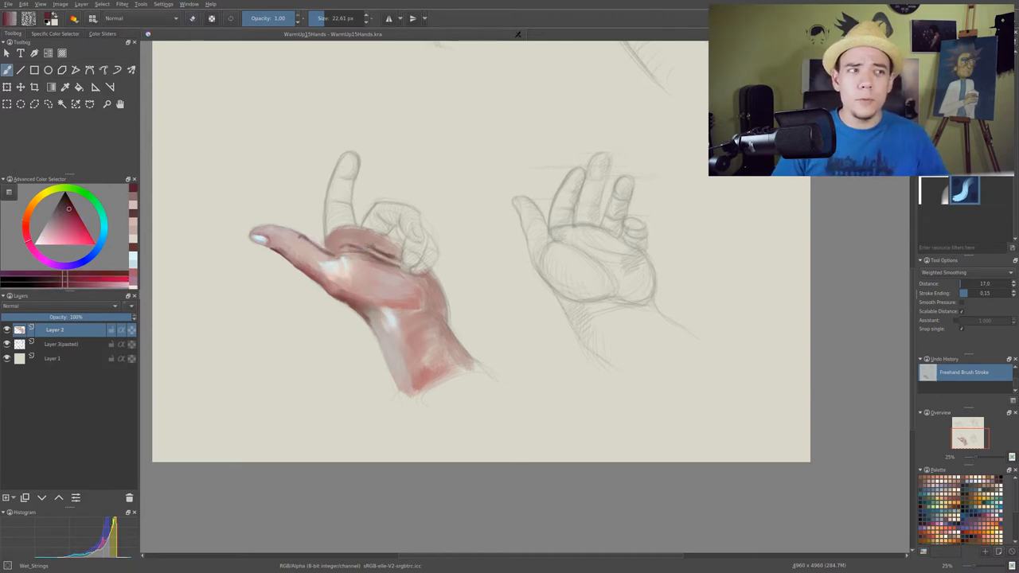
click(396, 325)
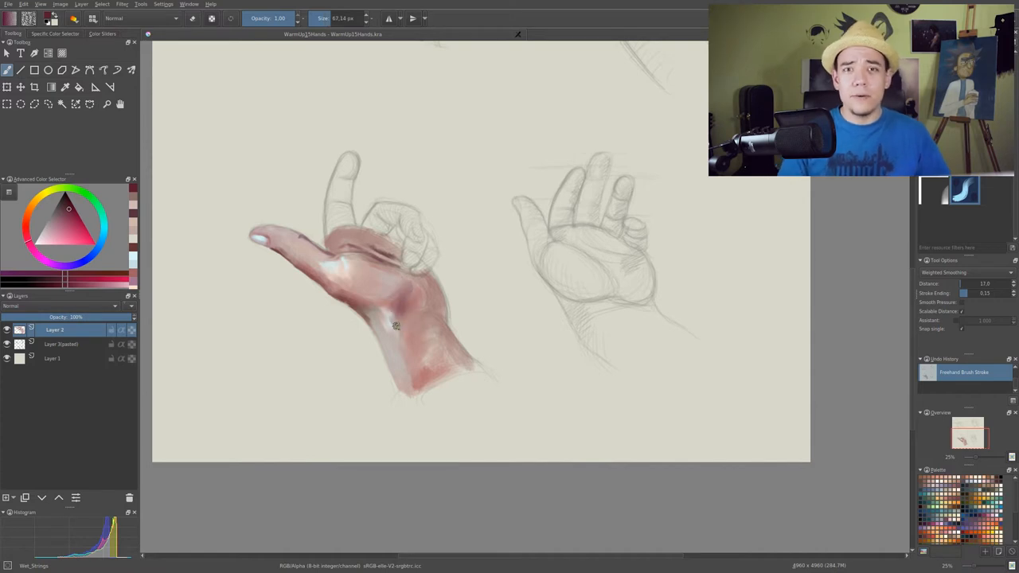
- Render the raised index finger, knuckles and curled fingers with skin-tone shading
click(402, 299)
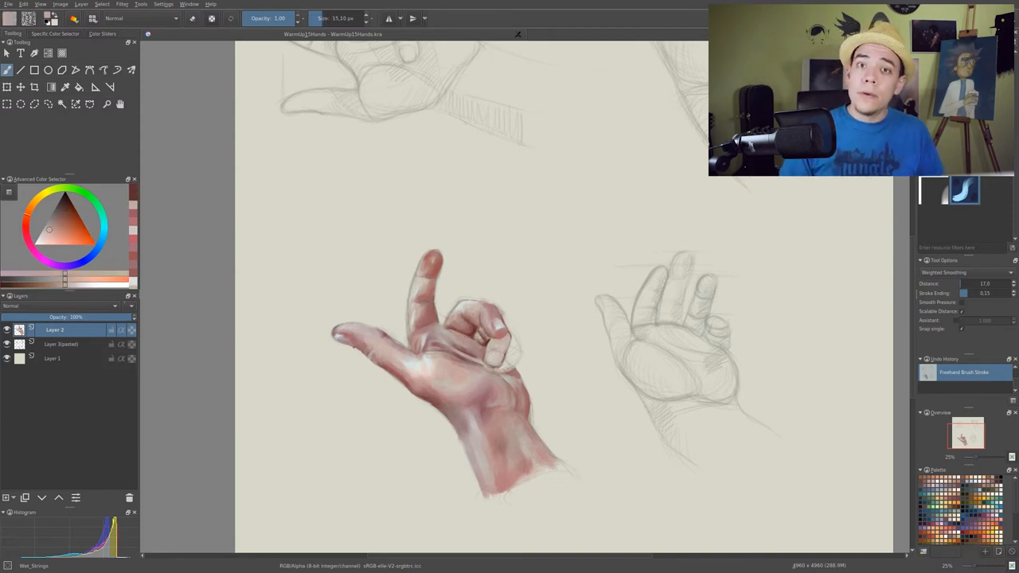
- Pan to the clenched-fist sketch and begin muted pink strokes on the back of the hand
click(8, 343)
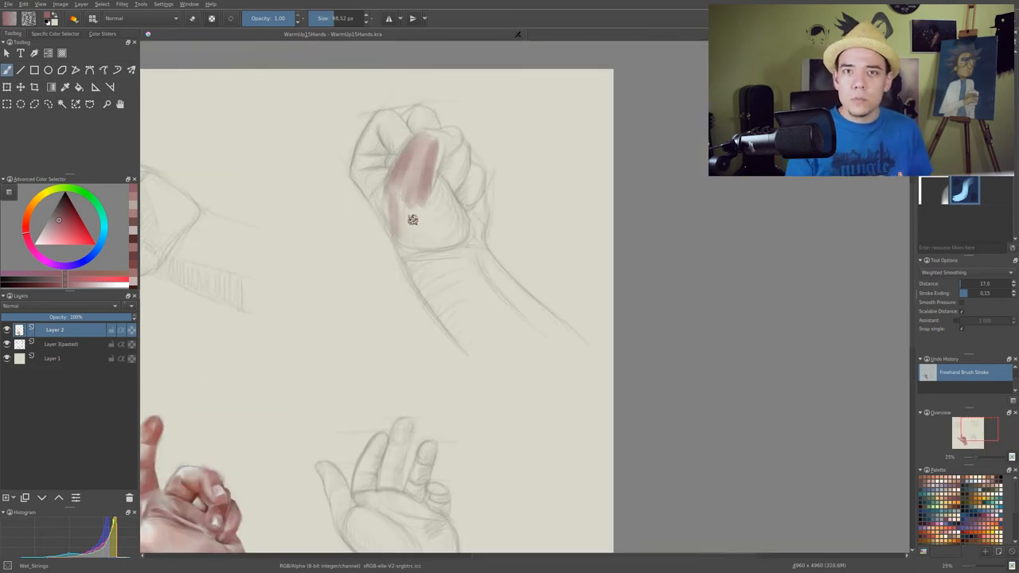
- Lay a base skin tone over the fist and forearm, adding pale bluish wrist strokes
drag(412, 221, 399, 253)
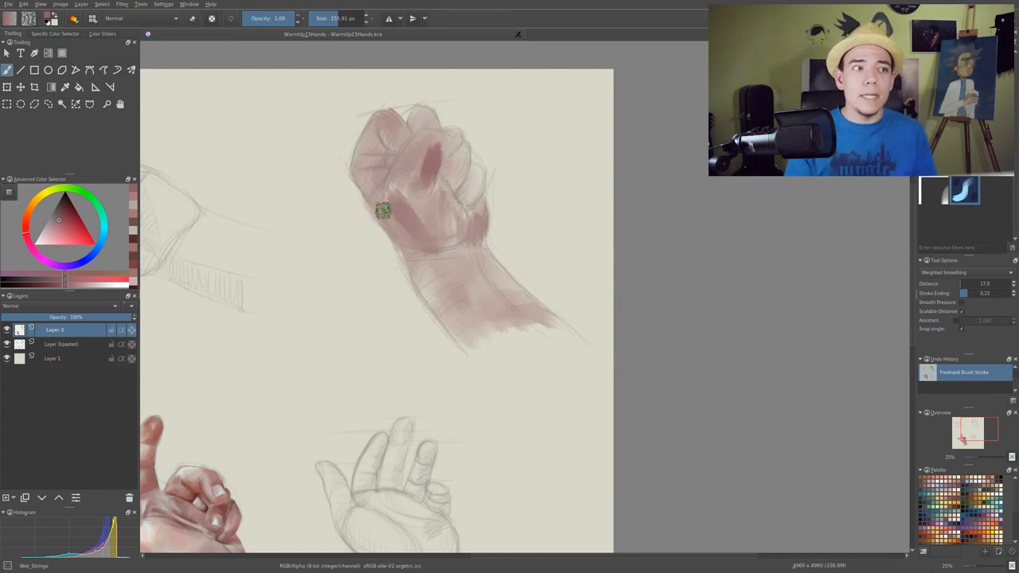
drag(382, 211, 468, 153)
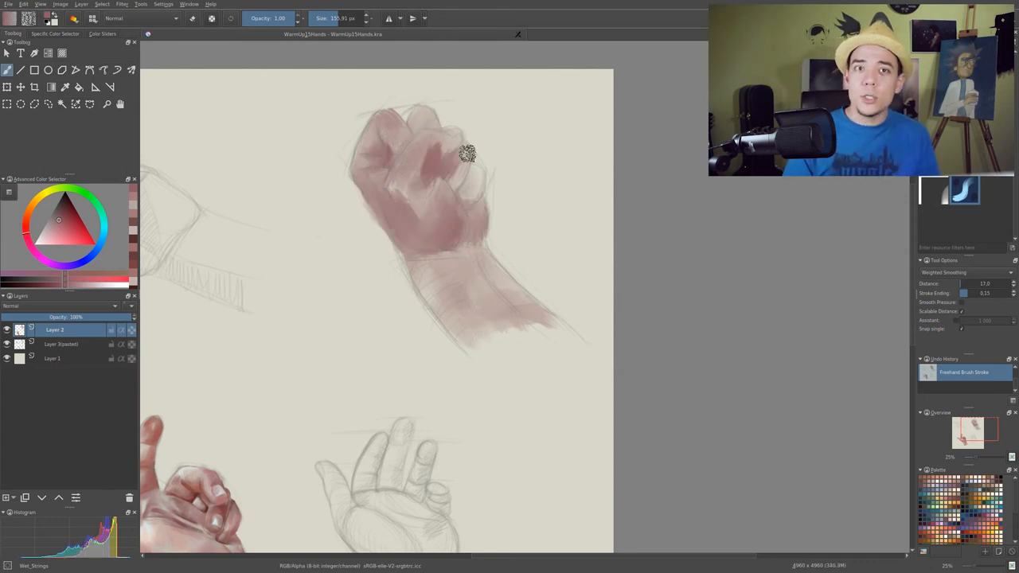
drag(465, 156, 570, 337)
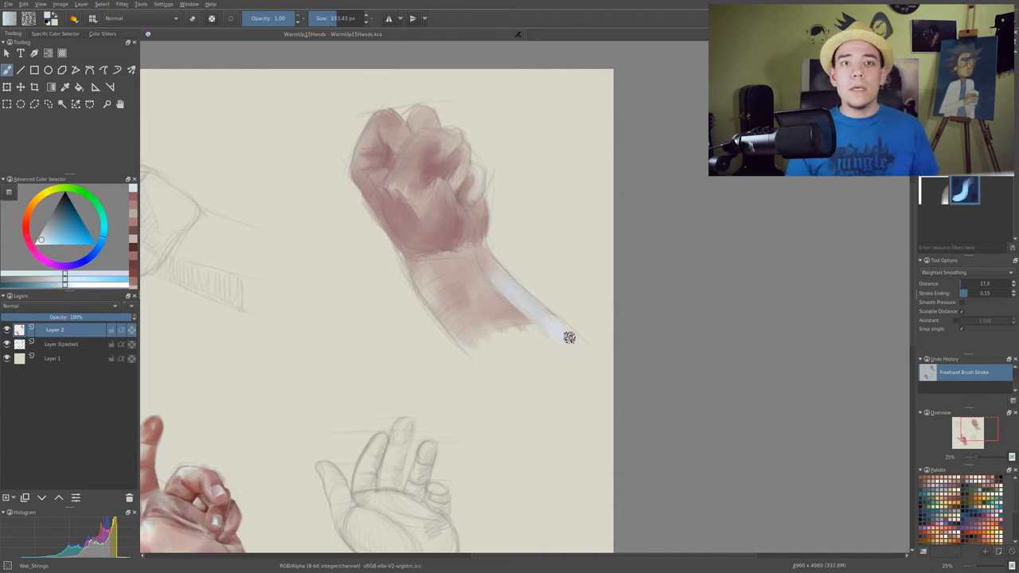
drag(569, 337, 501, 319)
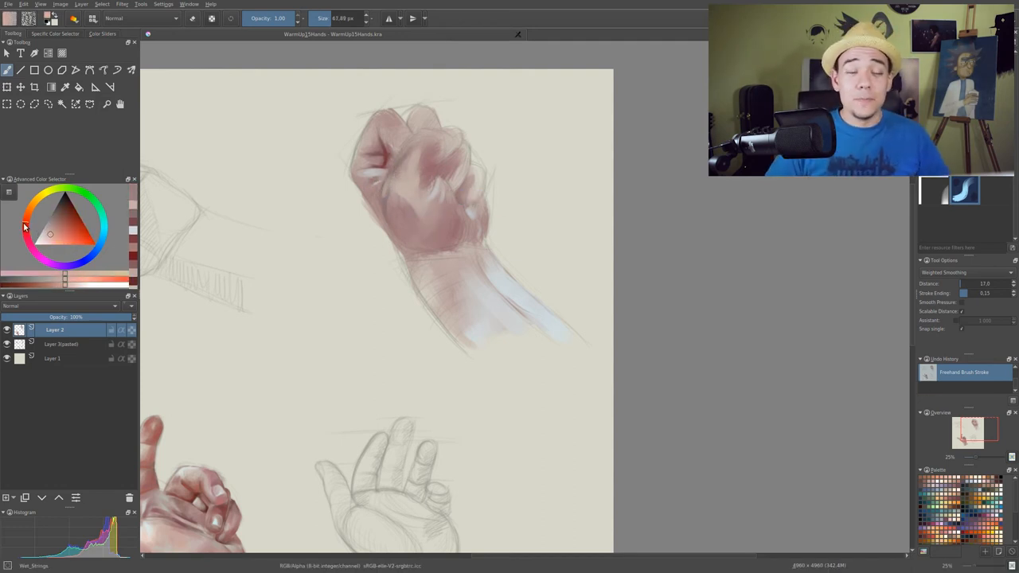
drag(414, 238, 451, 319)
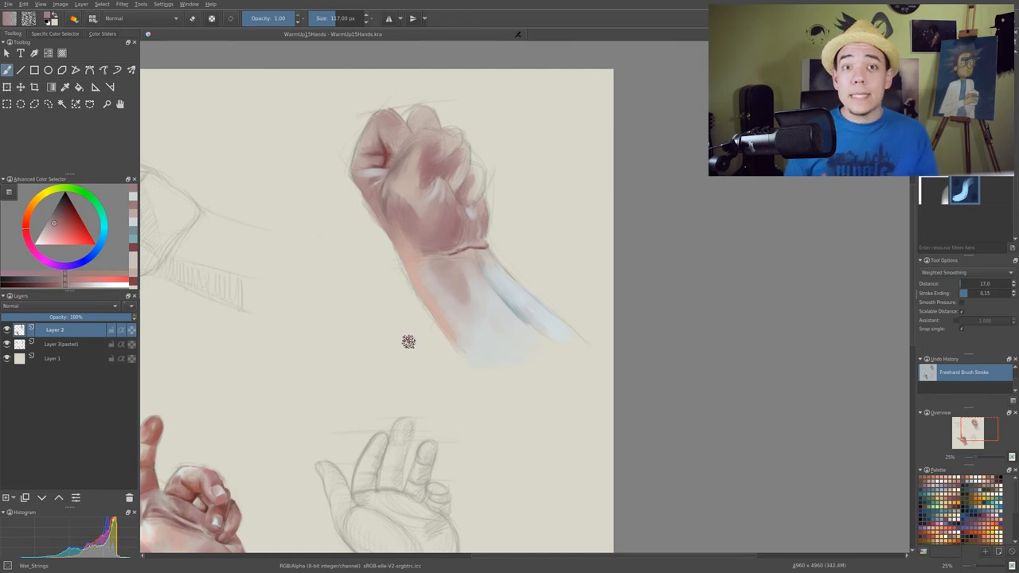
mouse_move(447, 426)
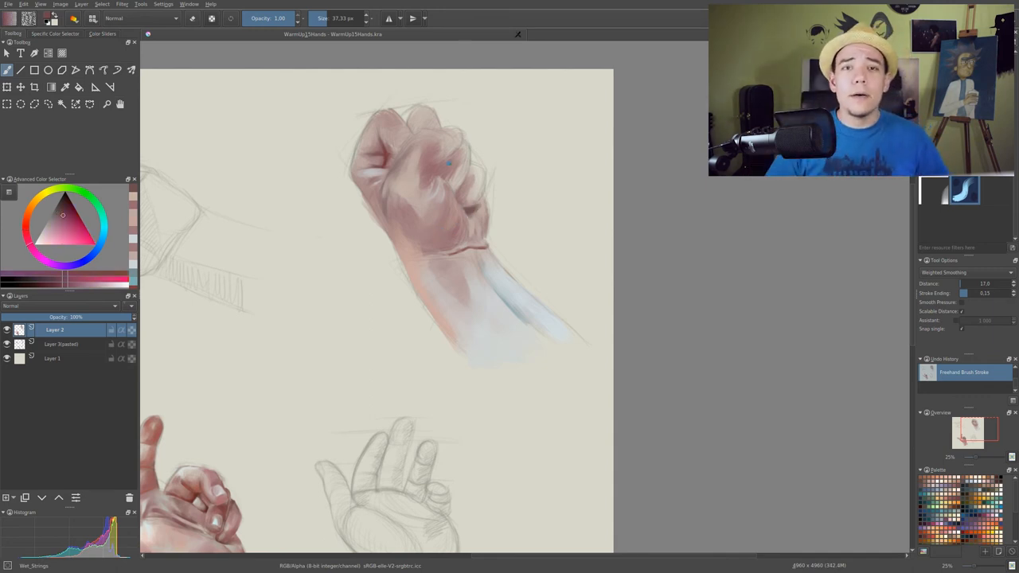
- Dab colour touches on the knuckles and sample skin colour near the wrist crease
click(453, 155)
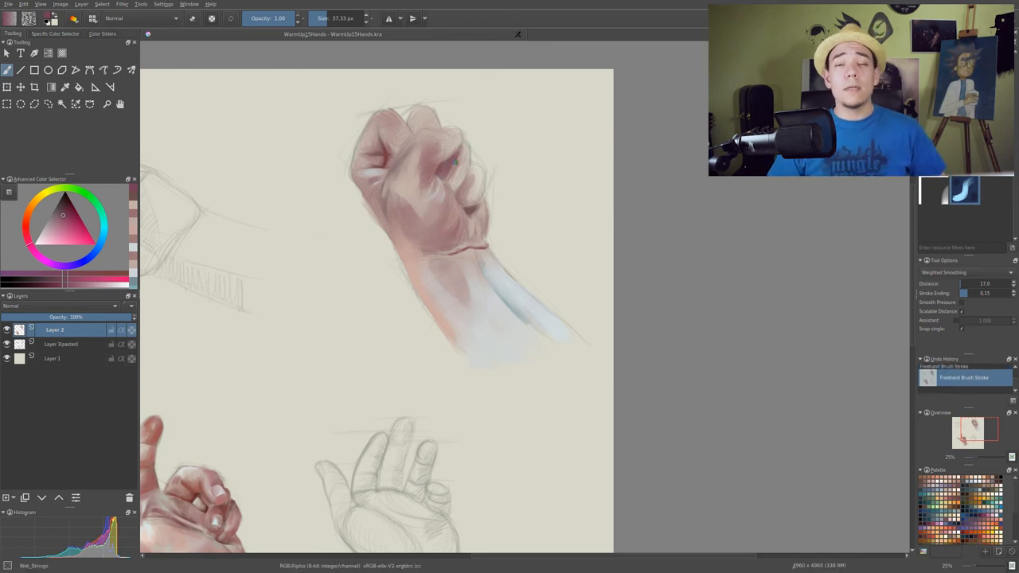
click(458, 159)
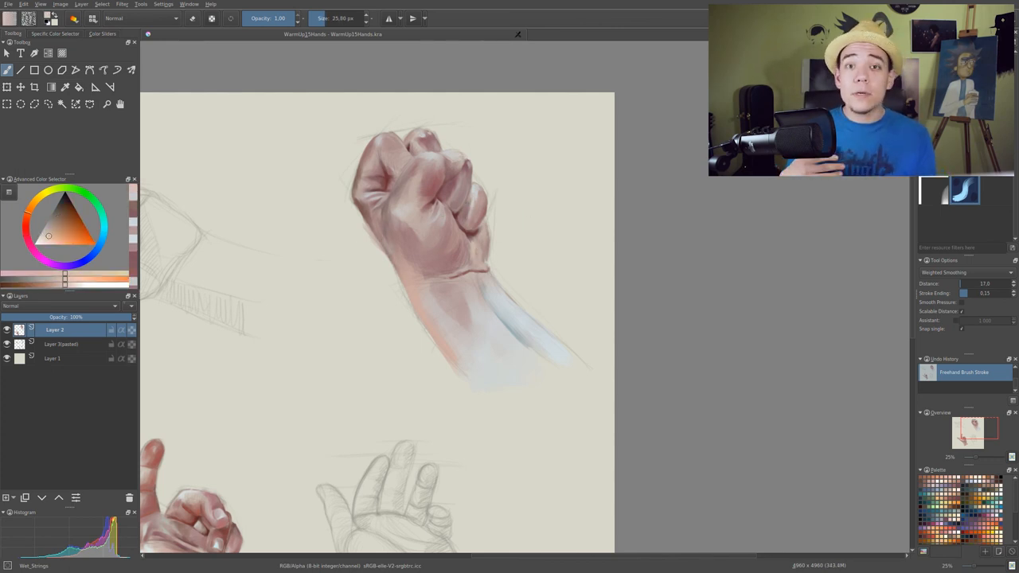
click(481, 251)
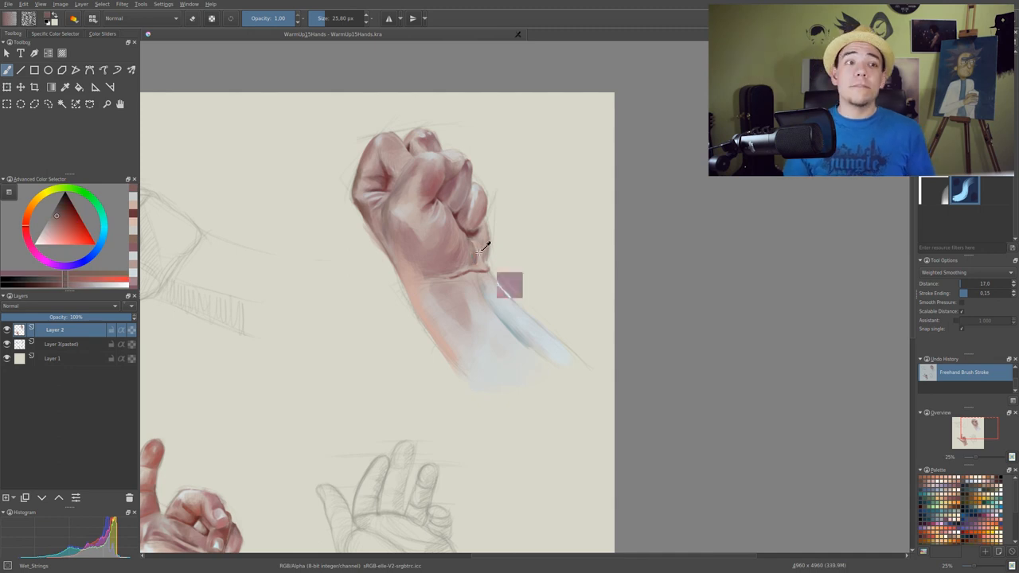